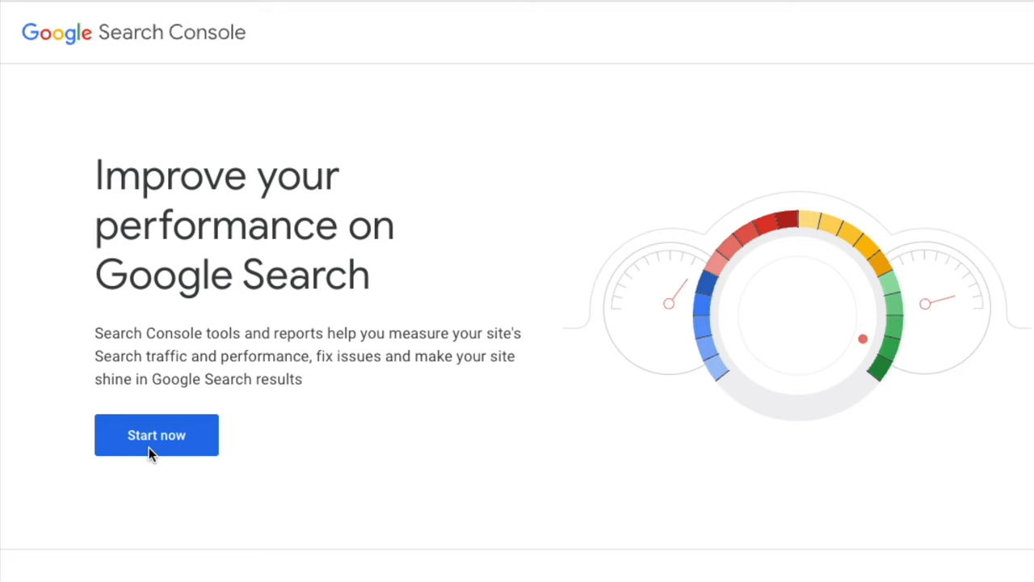
{"action": "left_click", "coordinate": [155, 435]}
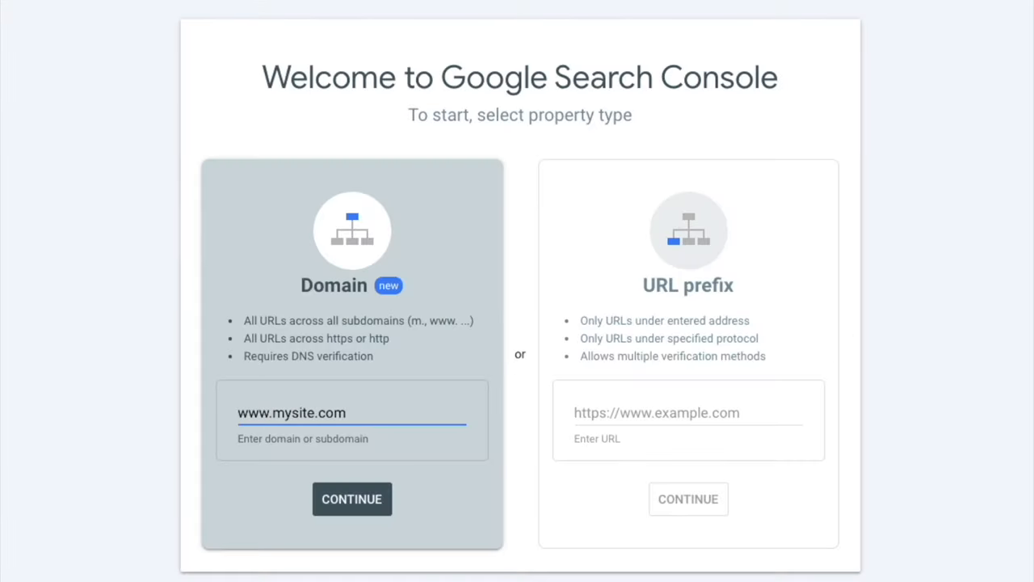
{"action": "left_click", "coordinate": [352, 498]}
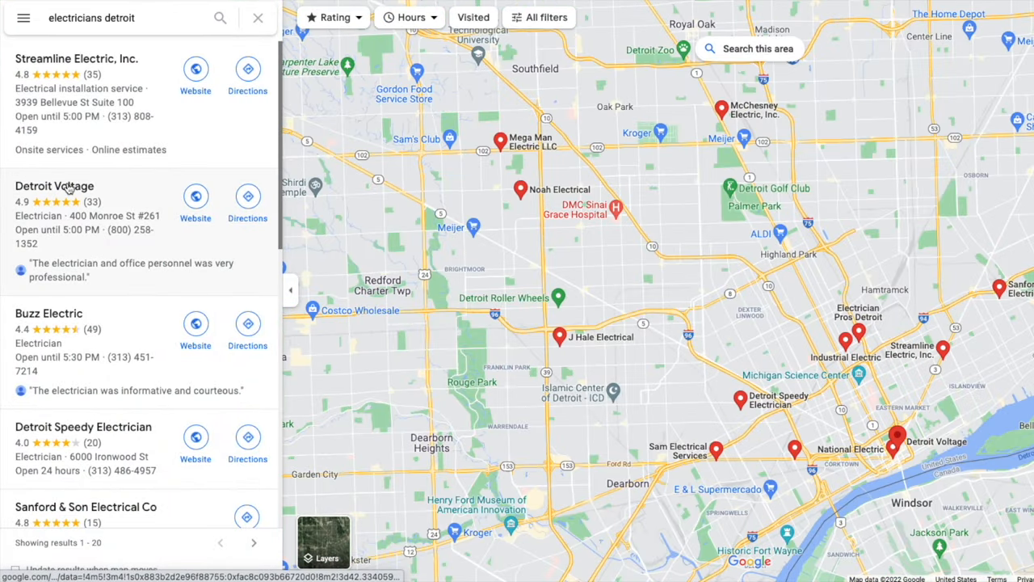
Step: Browse the Google Maps local listings for 'electricians detroit'
{"action": "left_click", "coordinate": [55, 186]}
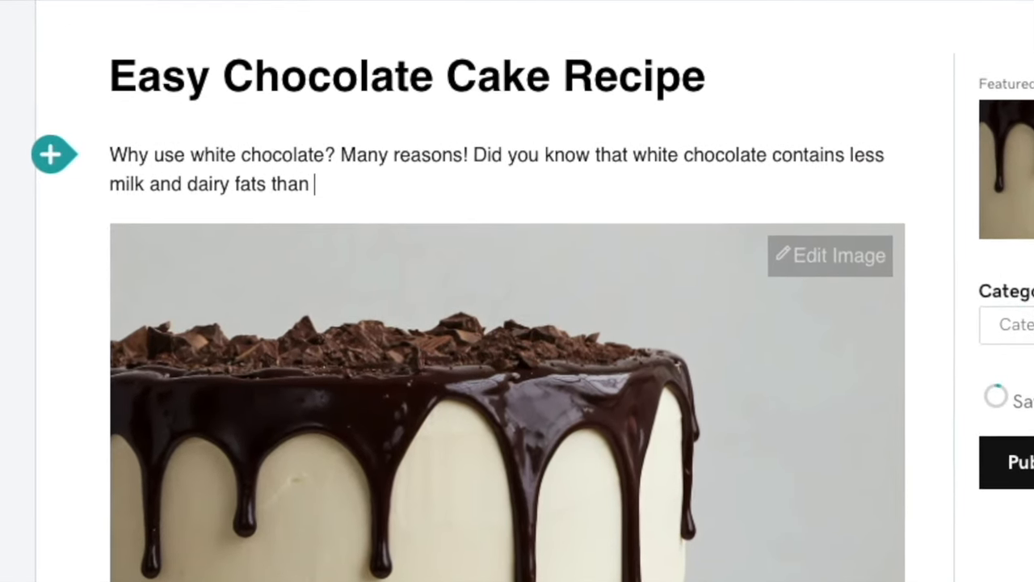
Step: Continue the white chocolate paragraph, typing 'milk ch' about milk and dairy fats
{"action": "type", "text": "milk ch"}
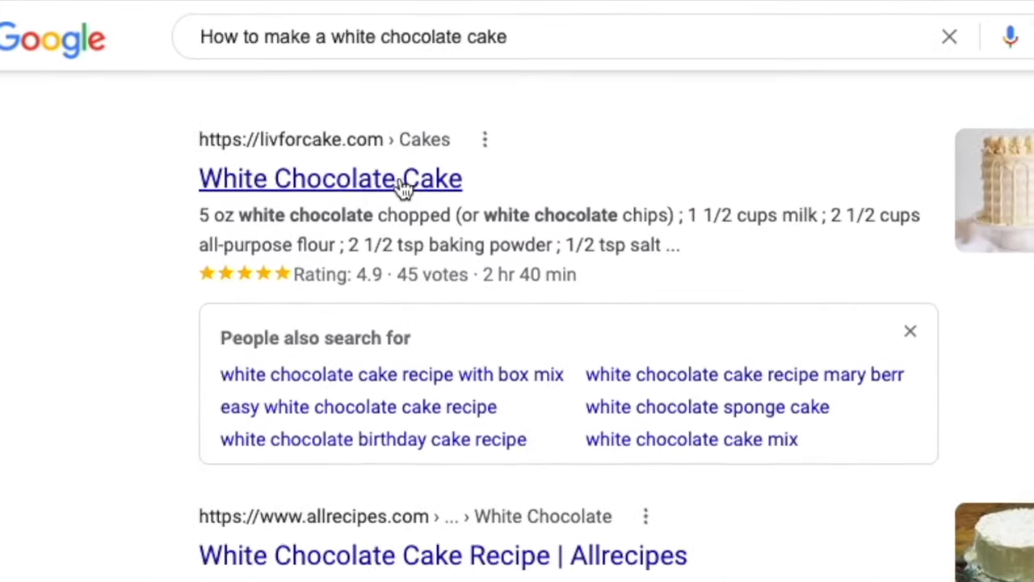
Step: Open the livforcake.com White Chocolate Cake result and read down the recipe article
{"action": "left_click", "coordinate": [330, 178]}
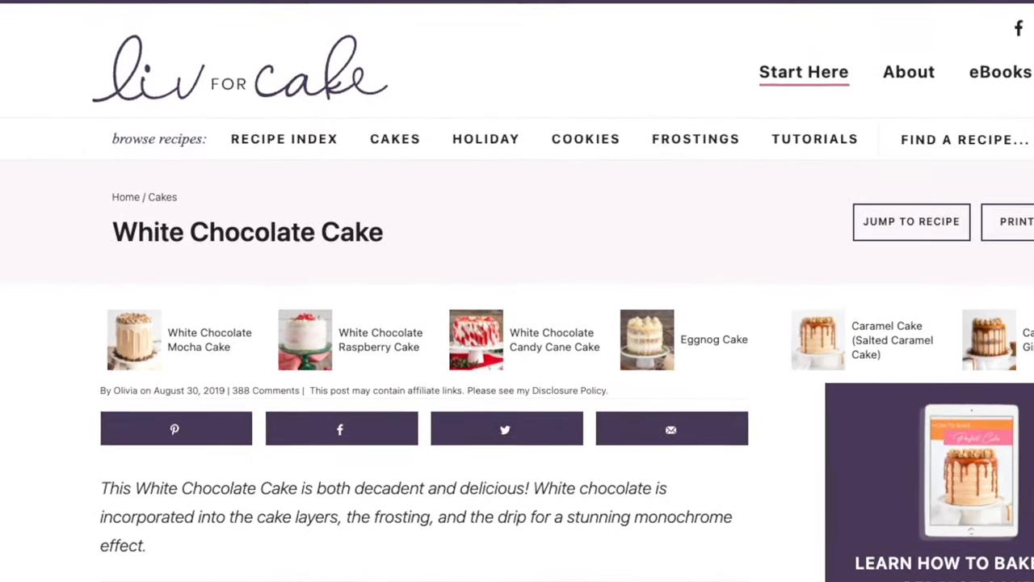
{"action": "scroll", "scroll_direction": "down", "scroll_amount": 3}
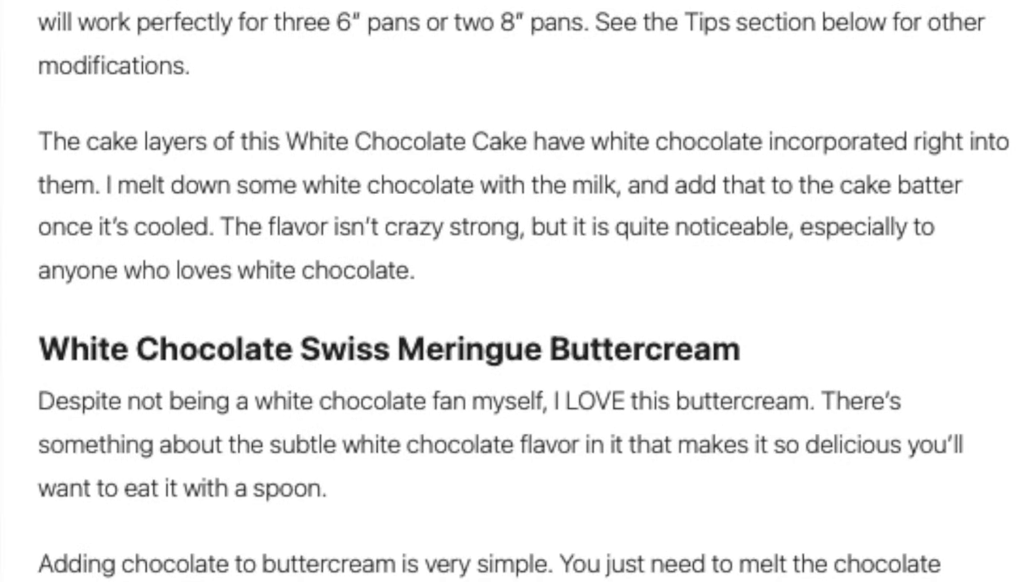
{"action": "scroll", "scroll_direction": "down", "scroll_amount": 3}
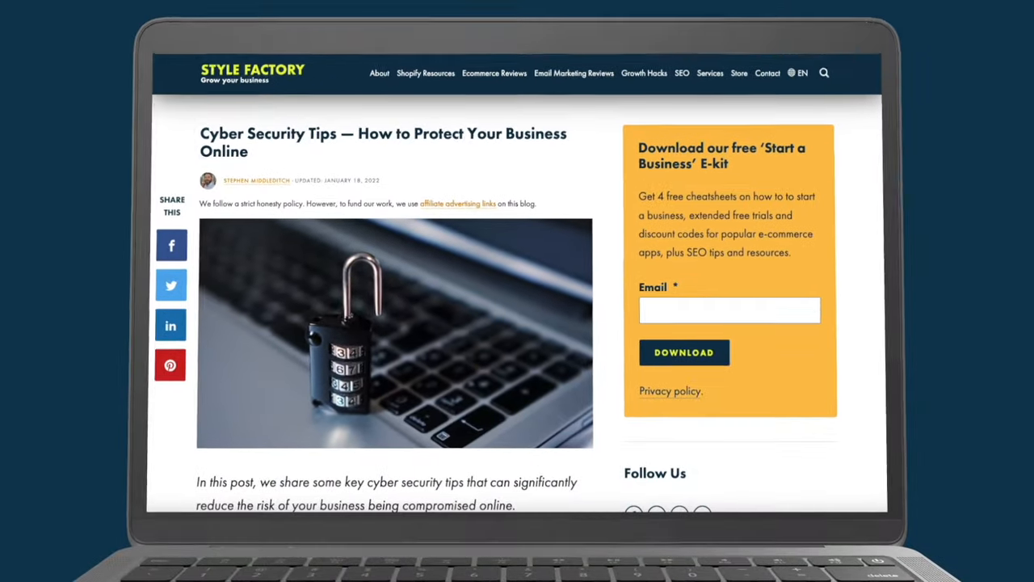
{"action": "scroll", "scroll_direction": "down", "scroll_amount": 3}
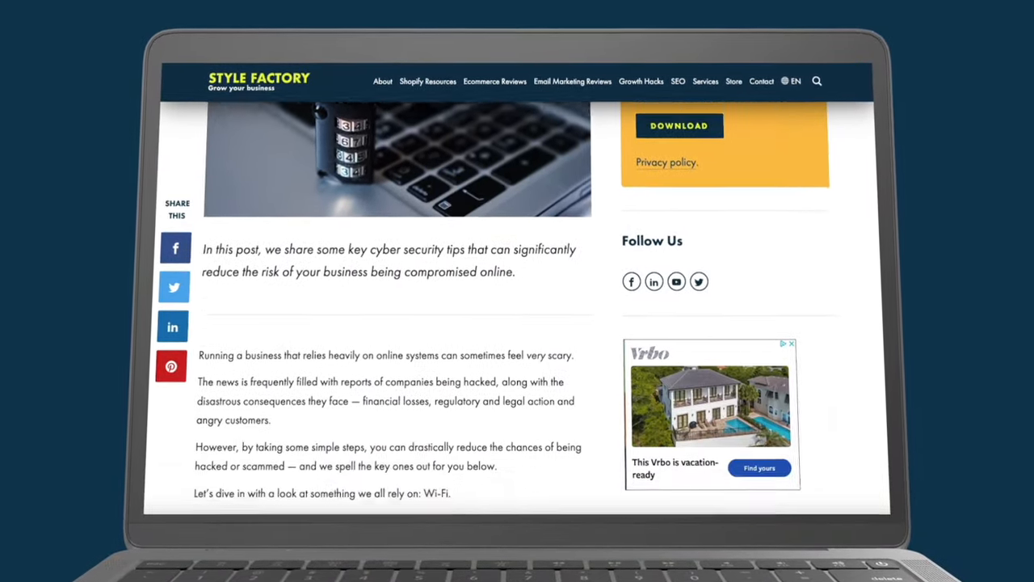
{"action": "scroll", "scroll_direction": "down", "scroll_amount": 3}
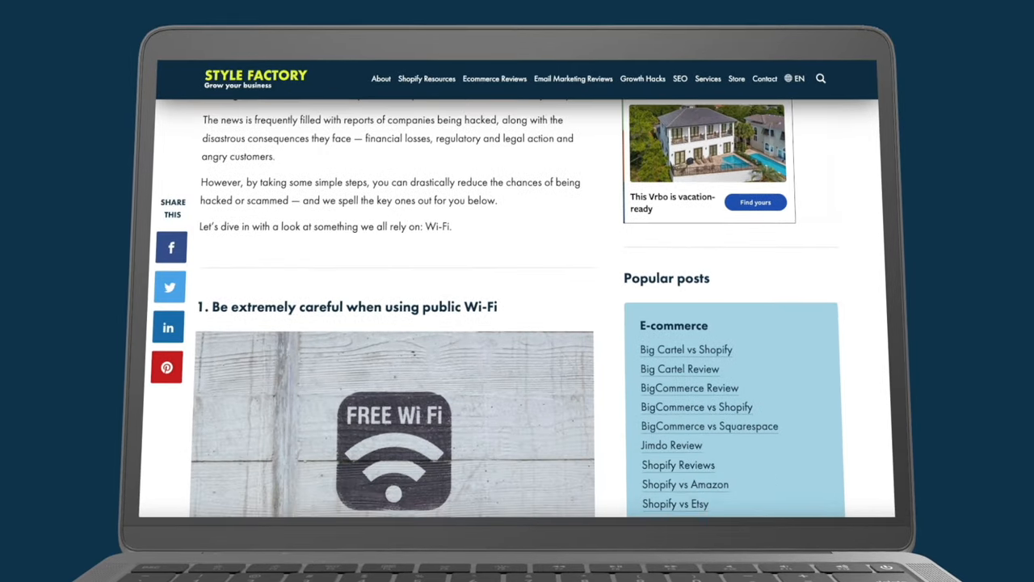
{"action": "scroll", "scroll_direction": "down", "scroll_amount": 3}
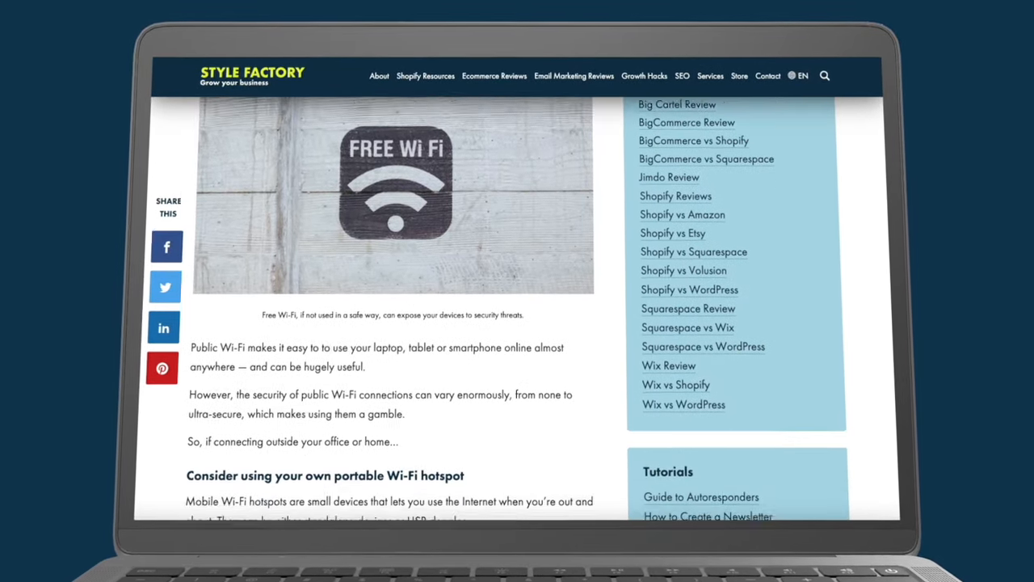
{"action": "scroll", "scroll_direction": "down", "scroll_amount": 3}
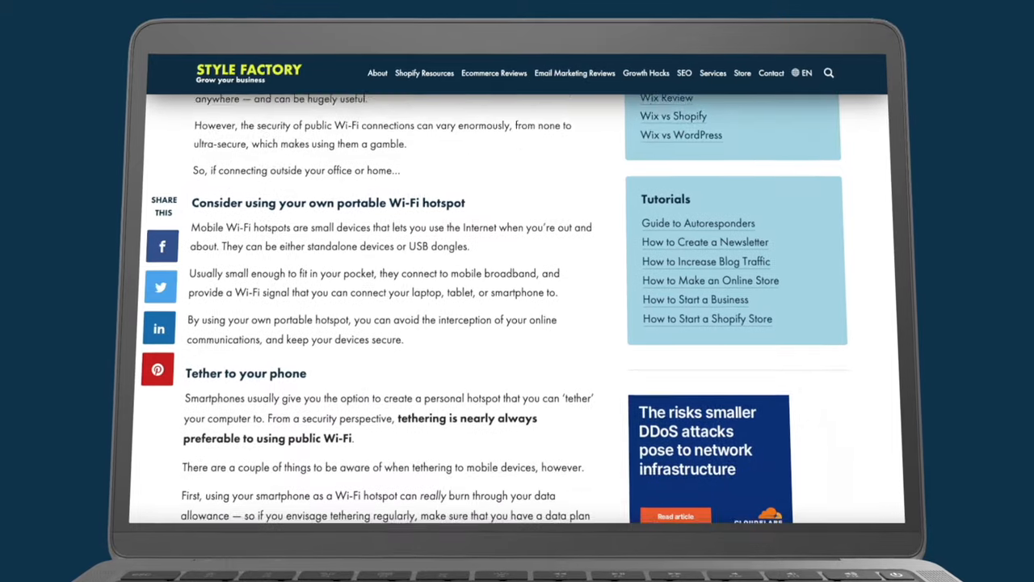
{"action": "scroll", "scroll_direction": "down", "scroll_amount": 3}
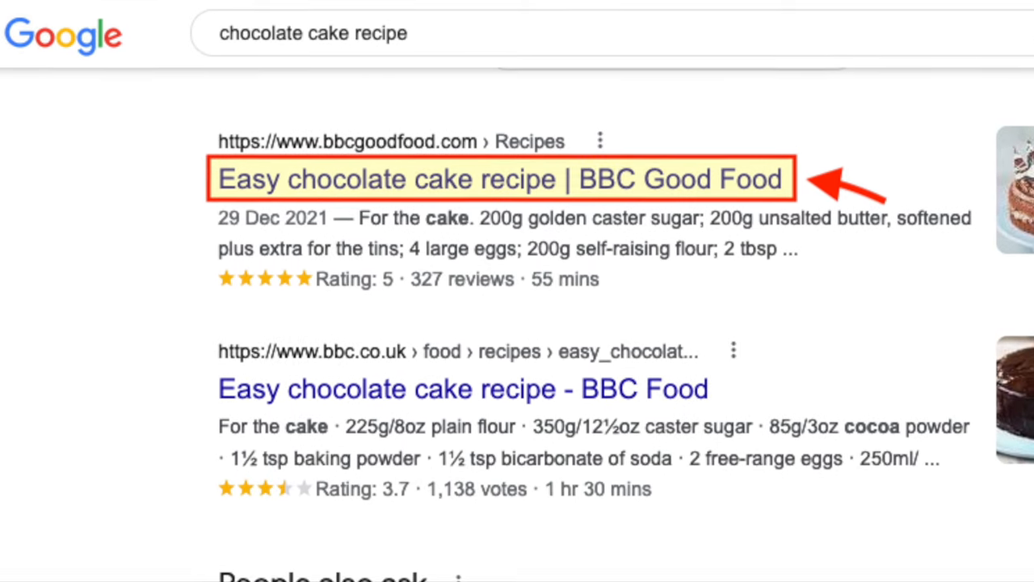
{"action": "scroll", "scroll_direction": "down", "scroll_amount": 3}
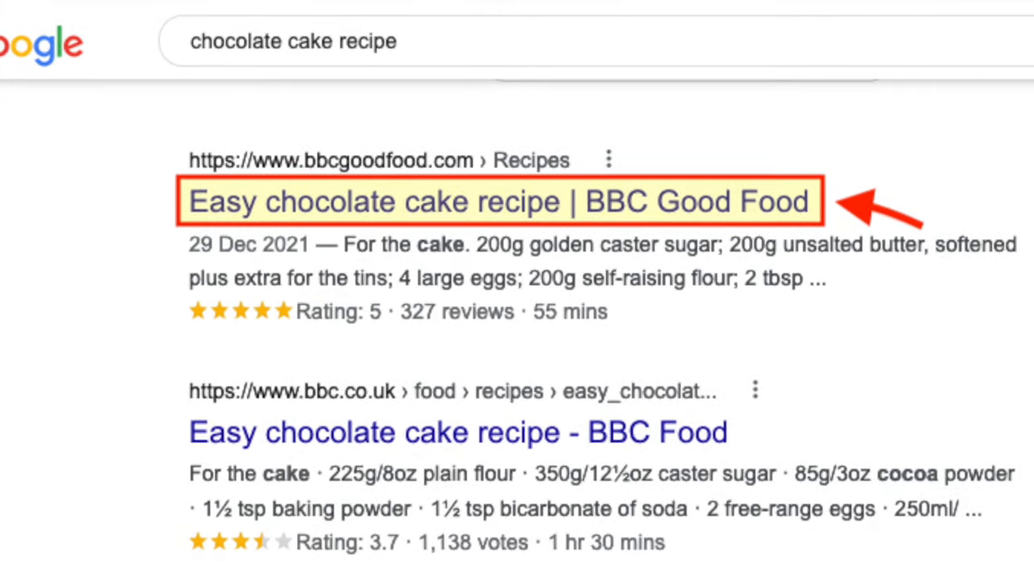
{"action": "scroll", "scroll_direction": "down", "scroll_amount": 3}
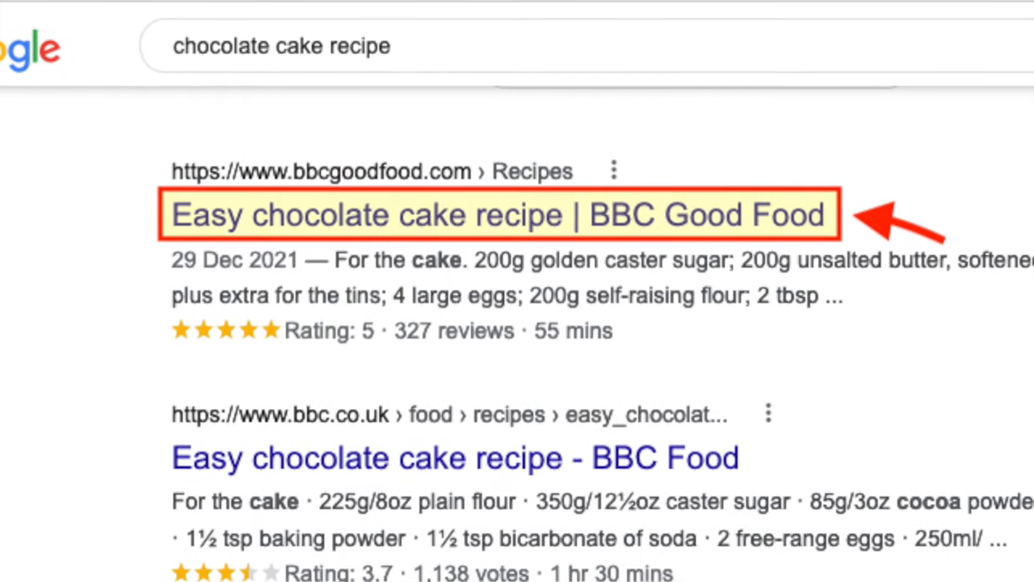
{"action": "scroll", "scroll_direction": "down", "scroll_amount": 3}
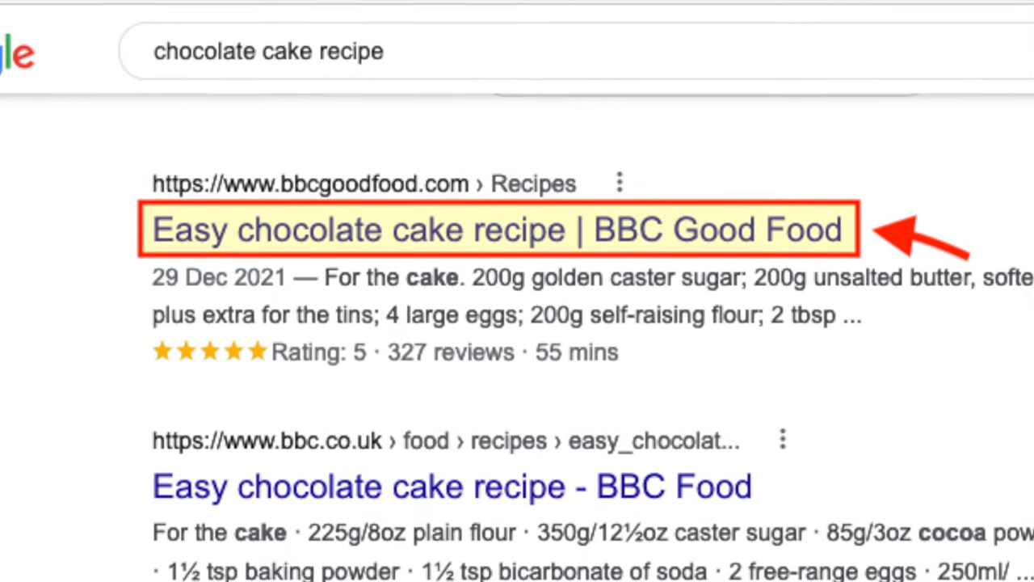
{"action": "scroll", "scroll_direction": "down", "scroll_amount": 3}
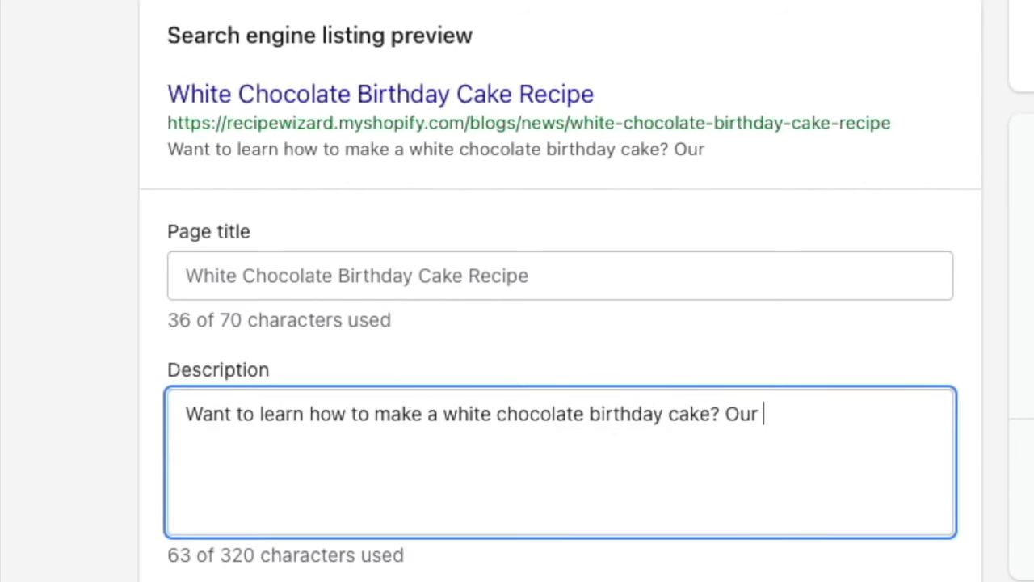
Step: Fill the listing Description with '...simple recipe will bring a smile to your kids' faces.'
{"action": "type", "text": "simple recipe will b"}
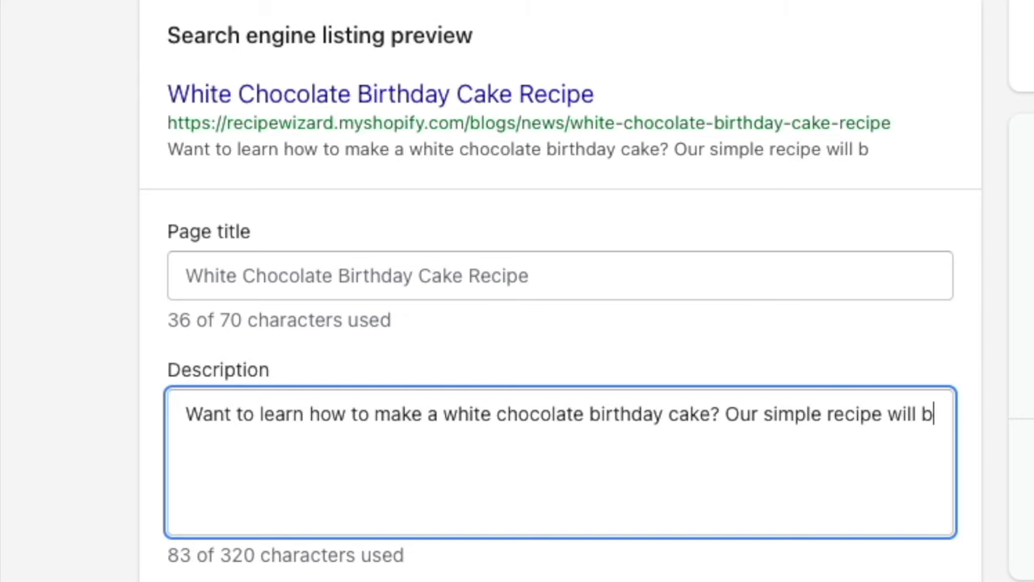
{"action": "type", "text": "ring a smile to your"}
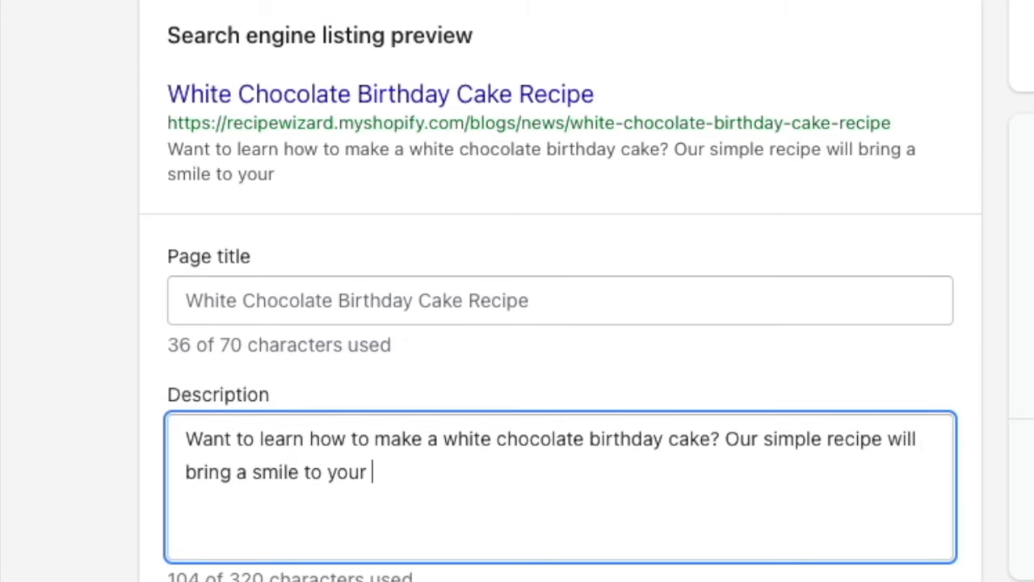
{"action": "type", "text": "kids' faces."}
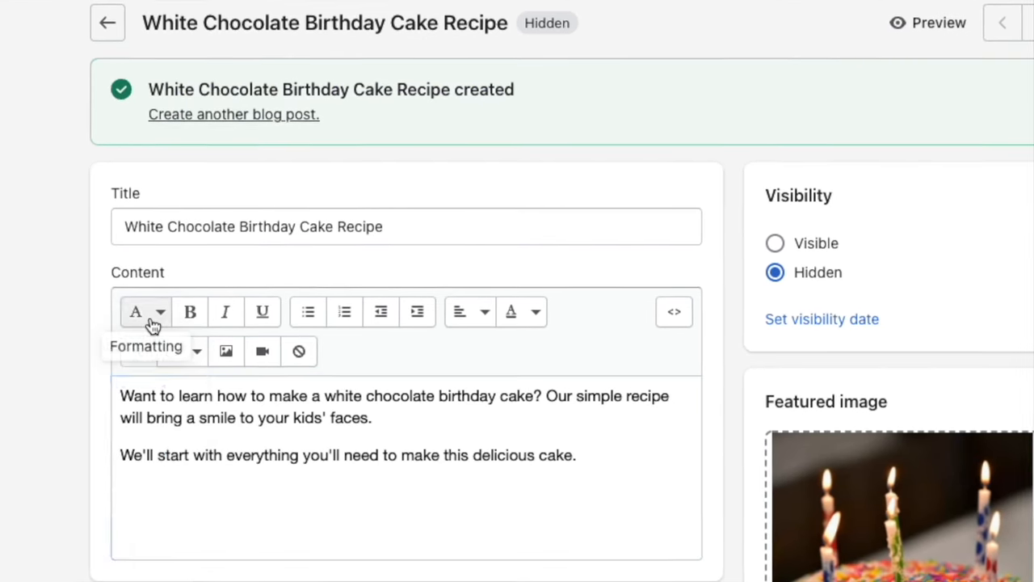
Step: Add an 'Ingredients' heading on a new line below the intro paragraphs
{"action": "left_click", "coordinate": [146, 310]}
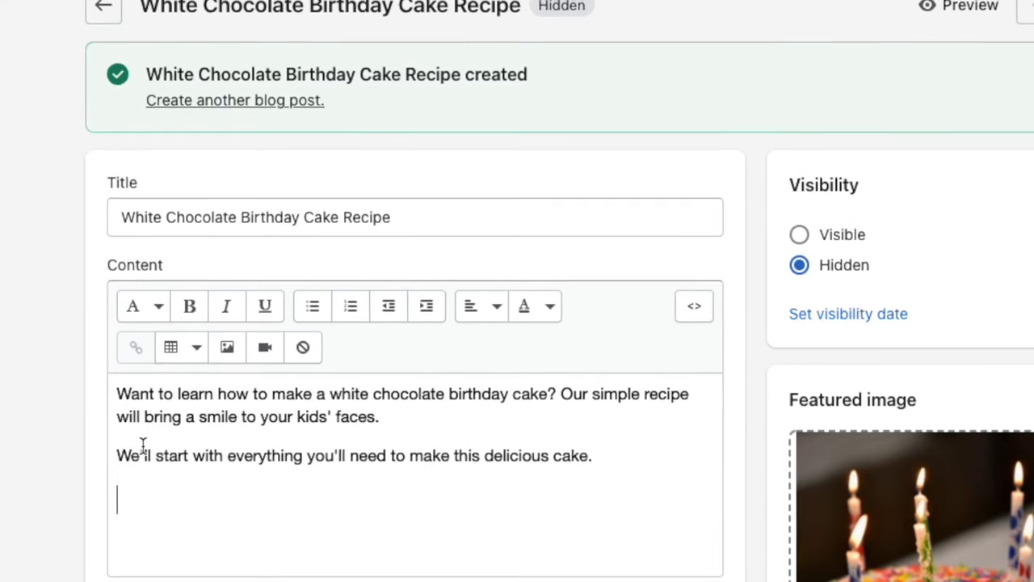
{"action": "type", "text": "Ingred"}
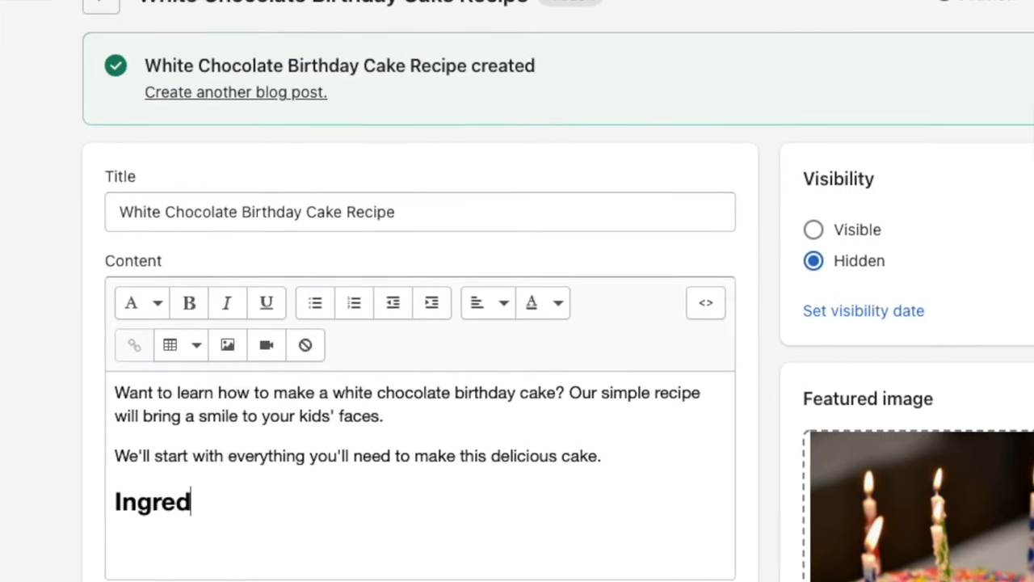
{"action": "type", "text": "ients"}
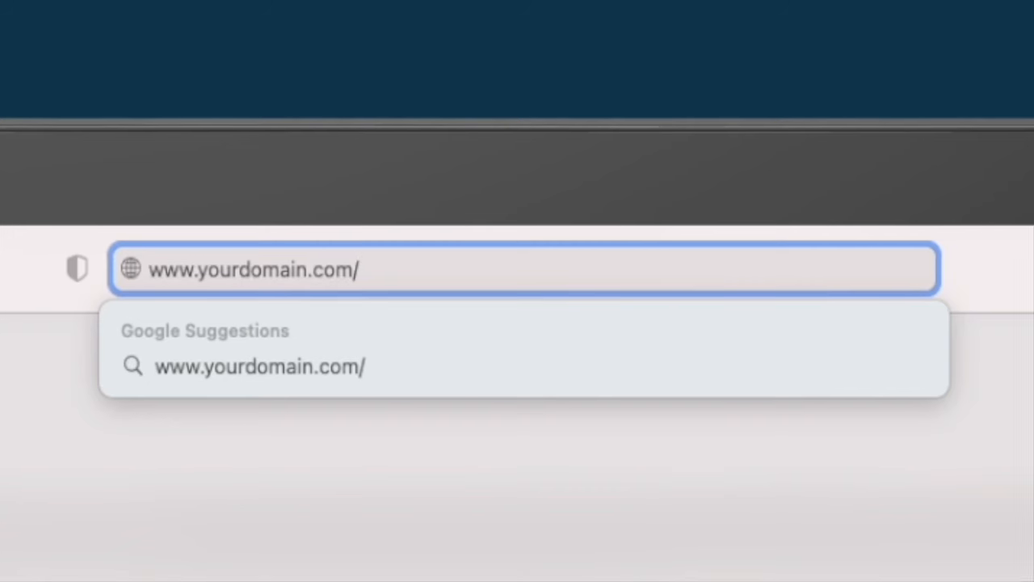
{"action": "type", "text": "chocolate"}
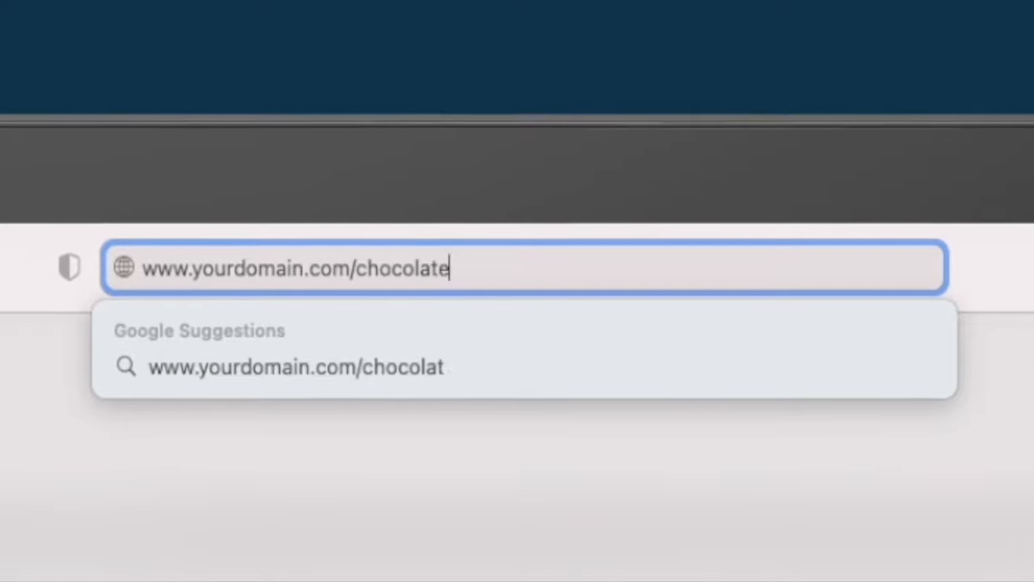
{"action": "type", "text": "-cake-rec"}
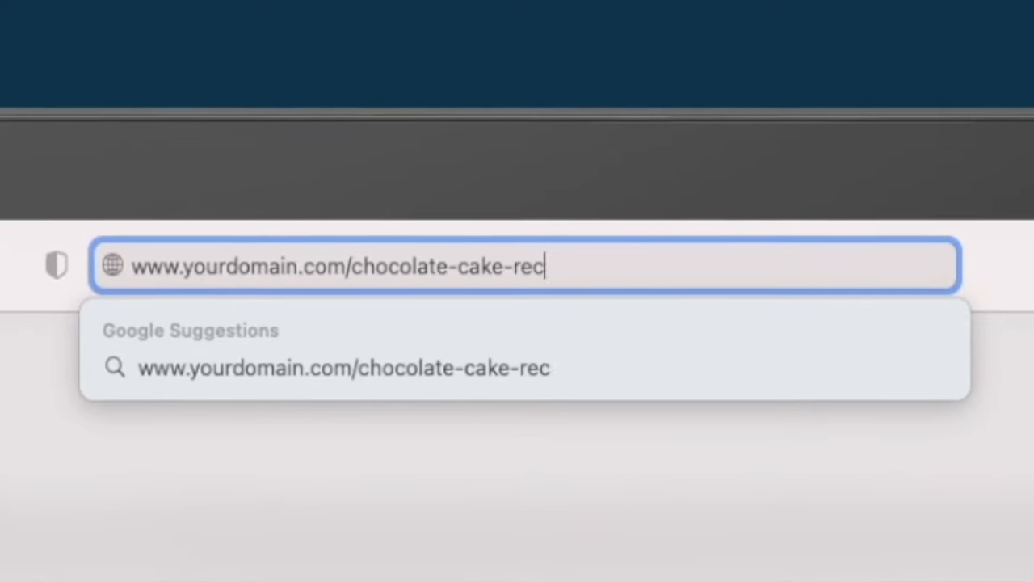
{"action": "type", "text": "ipe"}
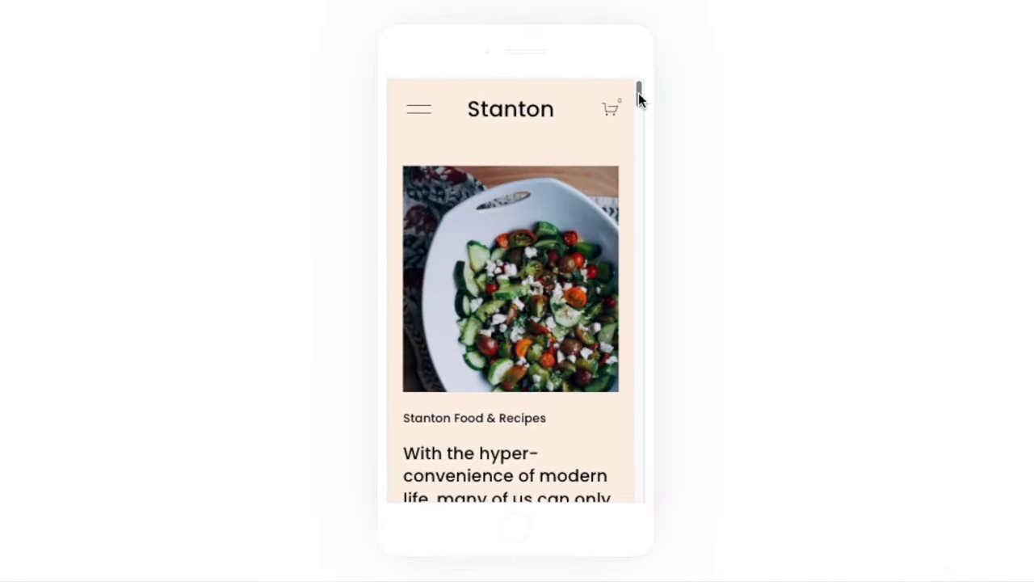
{"action": "scroll", "scroll_direction": "down", "scroll_amount": 3}
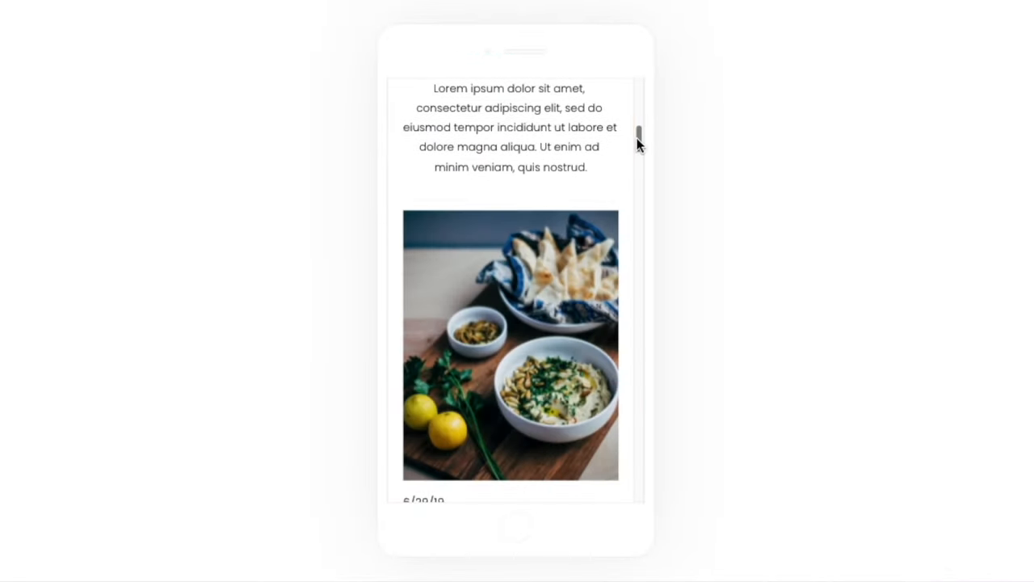
{"action": "scroll", "scroll_direction": "down", "scroll_amount": 3}
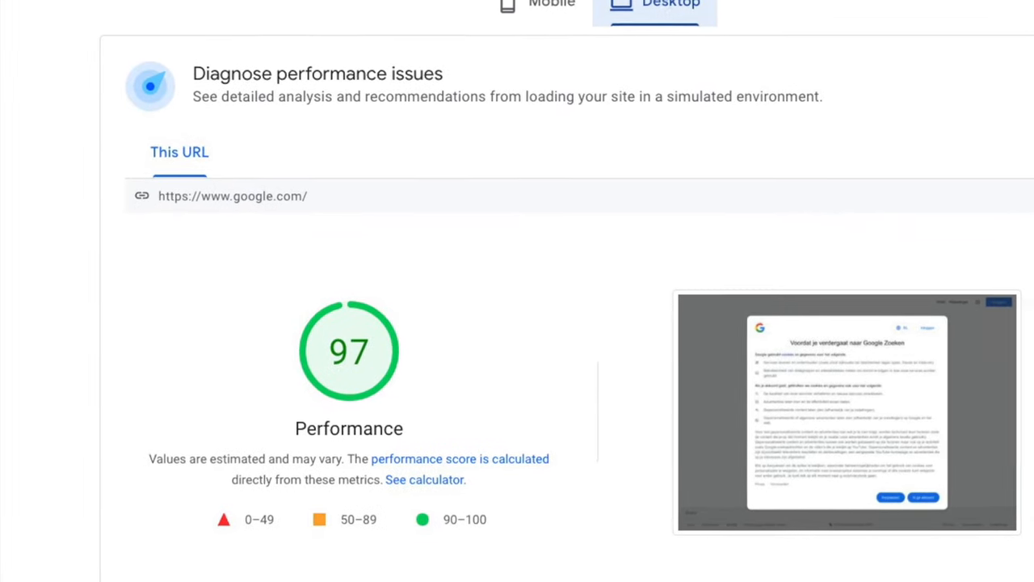
{"action": "scroll", "scroll_direction": "down", "scroll_amount": 3}
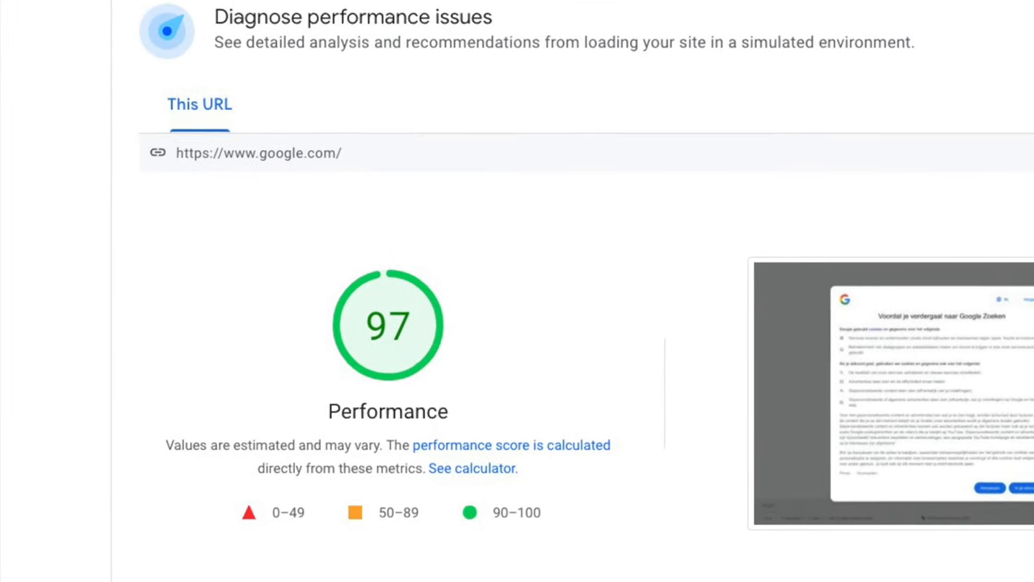
{"action": "scroll", "scroll_direction": "down", "scroll_amount": 3}
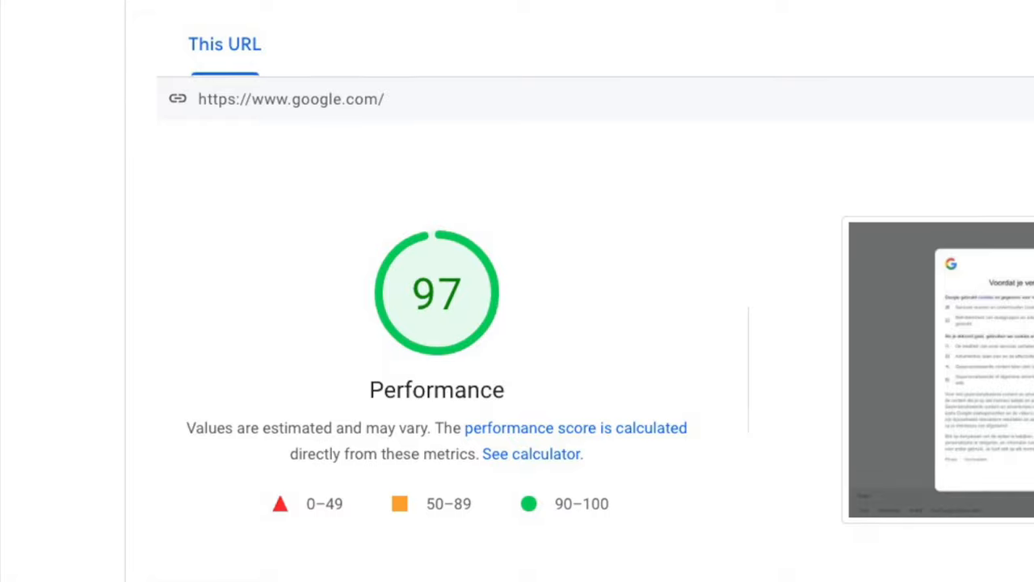
{"action": "scroll", "scroll_direction": "down", "scroll_amount": 3}
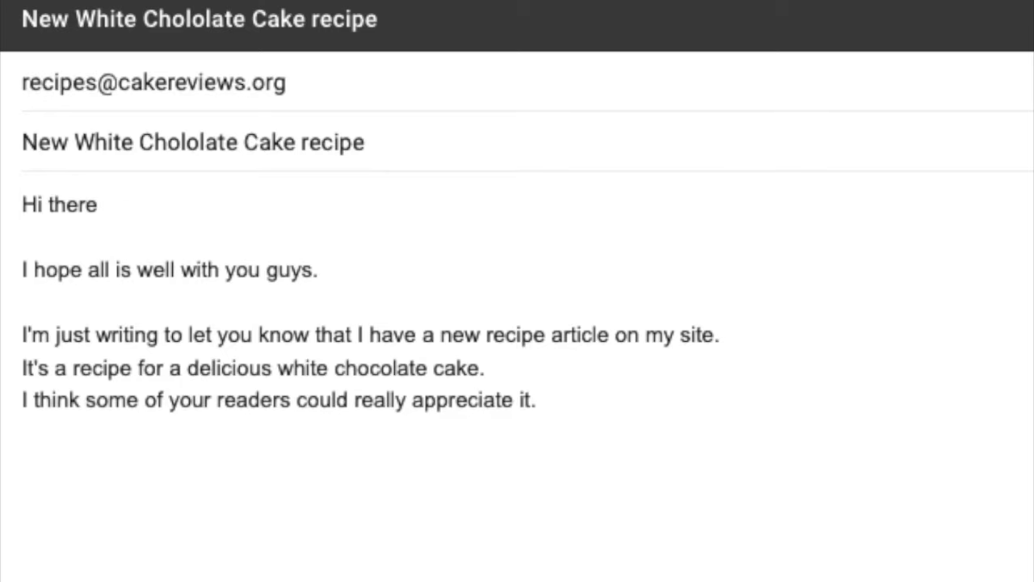
Step: Close the email with 'I hope you'll consider adding a link to it on your site.' and 'Many thanks'
{"action": "type", "text": "I hope you'll cons"}
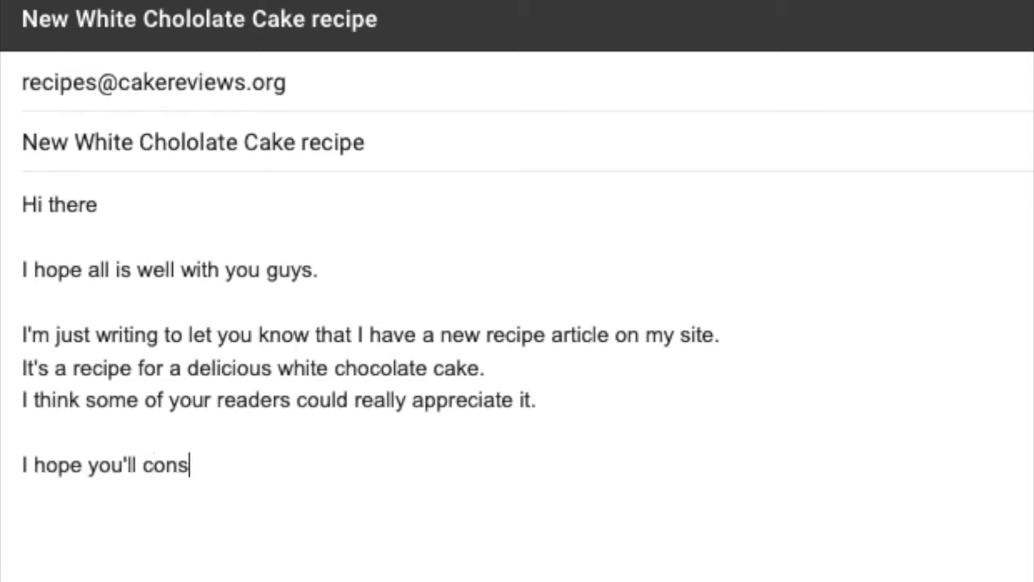
{"action": "type", "text": "ider adding a link to it on your site."}
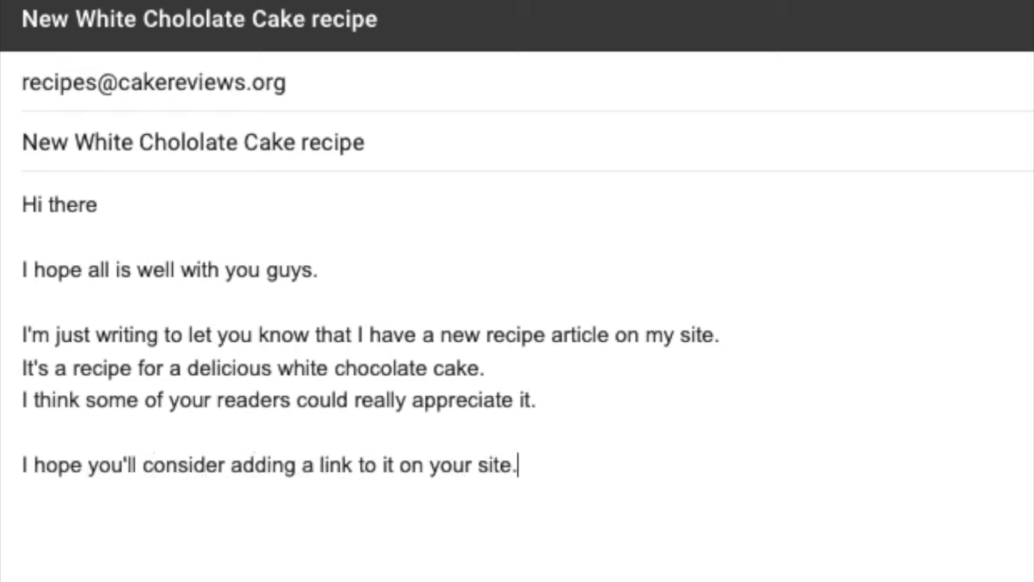
{"action": "type", "text": "Many thanks"}
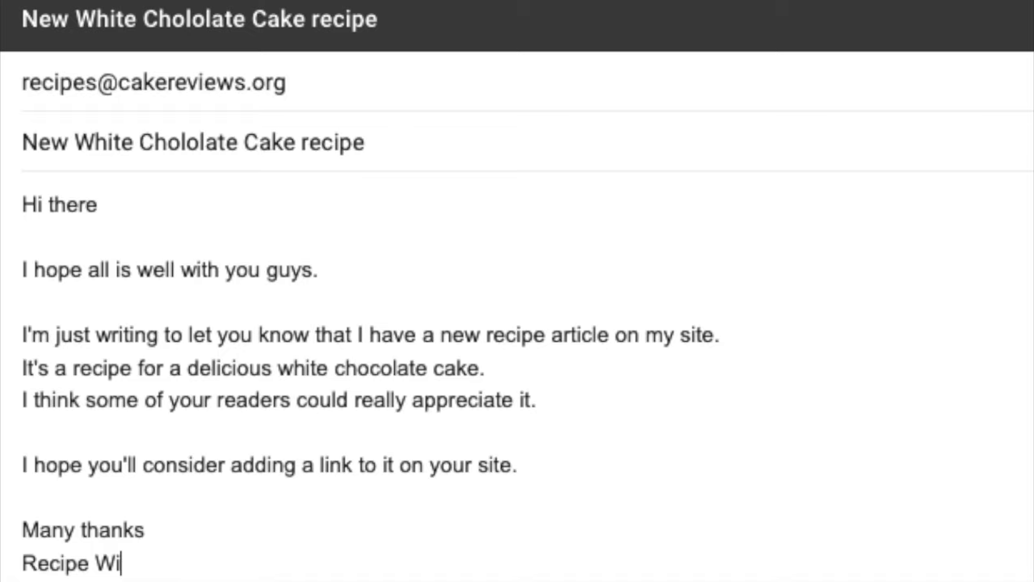